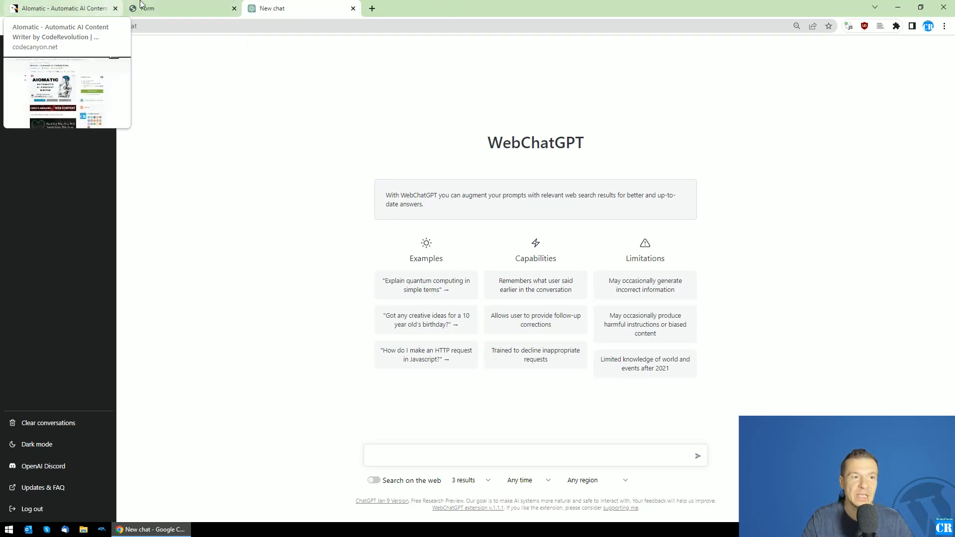
Switch to the 'Form' tab showing the blank OpenAI ChatGPT API Waitlist form.
left_click(177, 7)
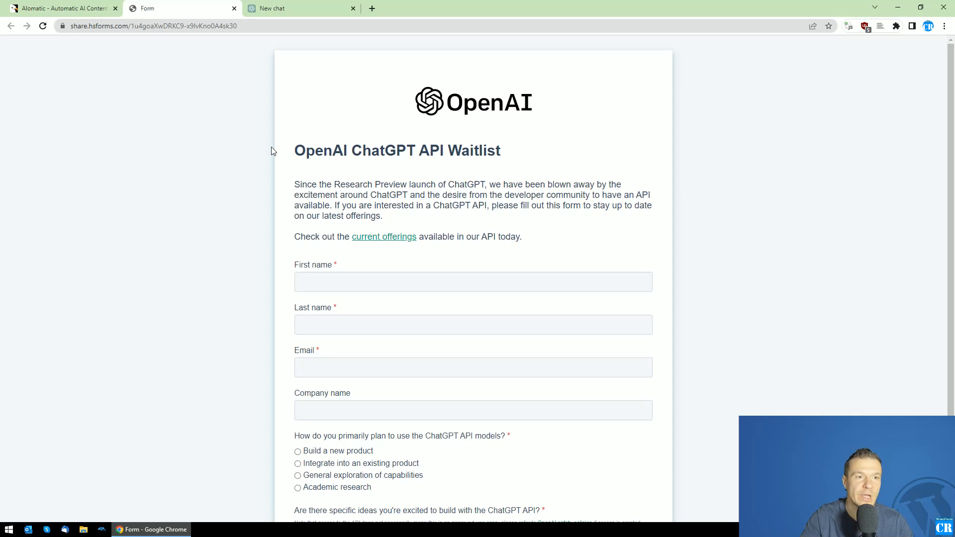
left_click(150, 25)
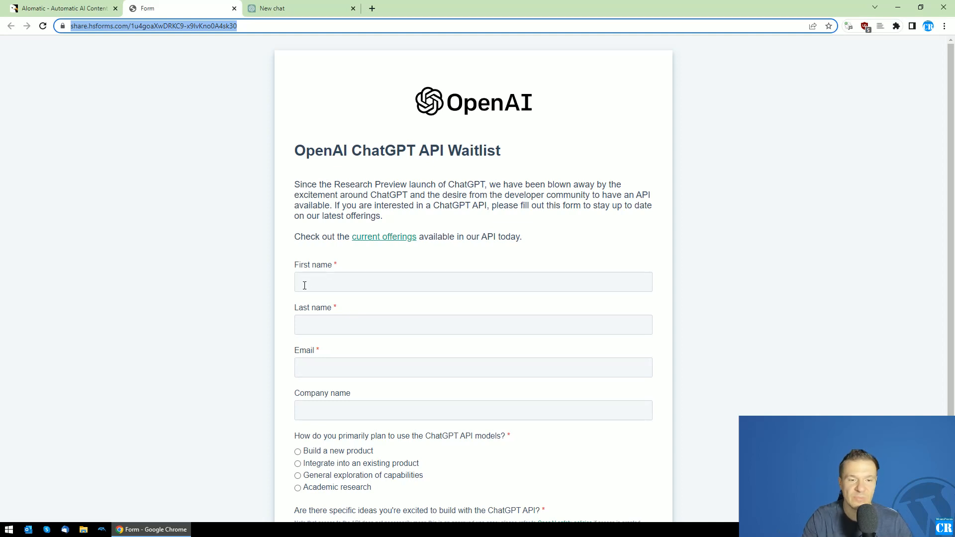
scroll("down", 3)
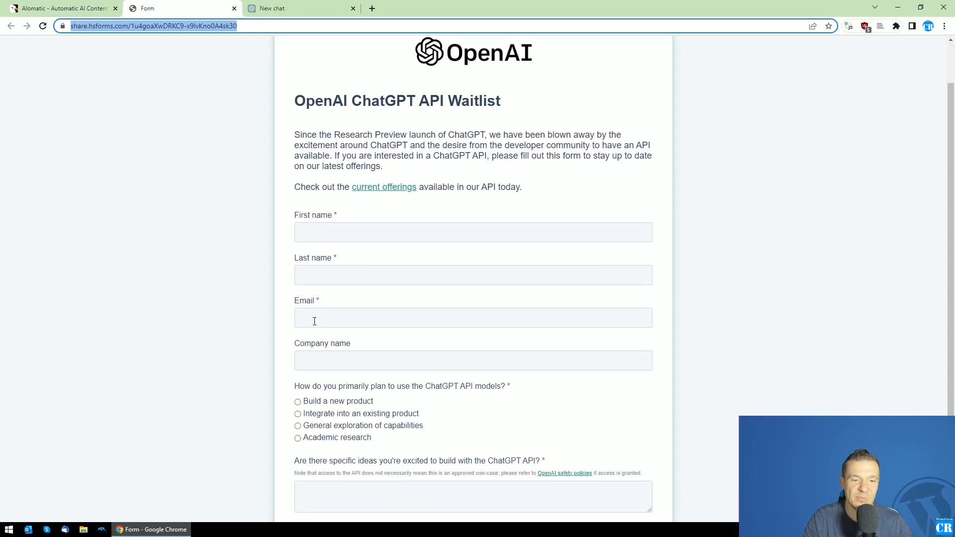
scroll("down", 3)
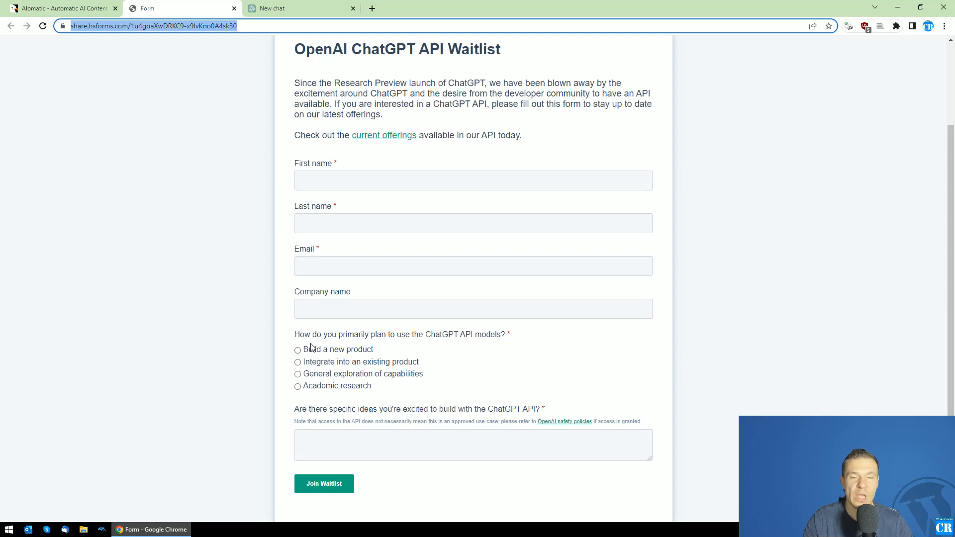
mouse_move(304, 339)
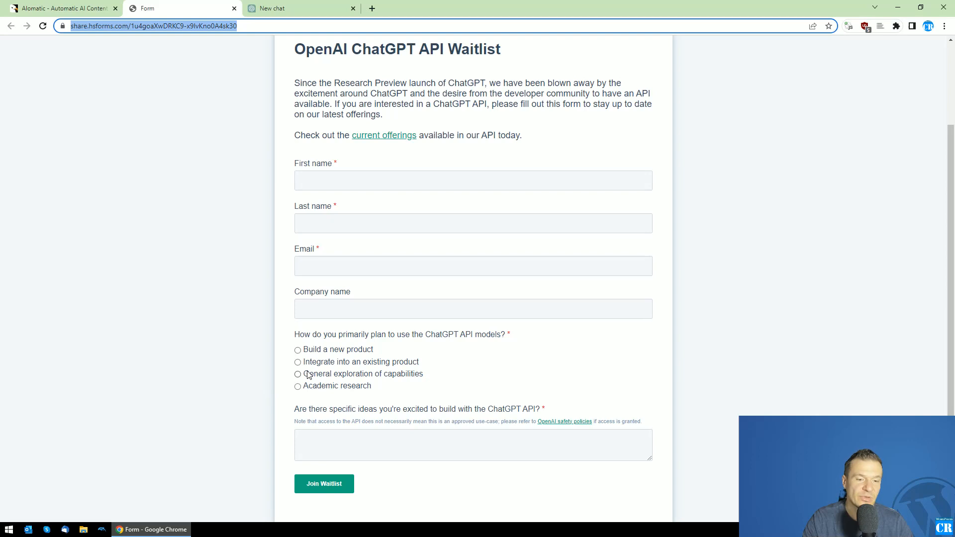
mouse_move(346, 380)
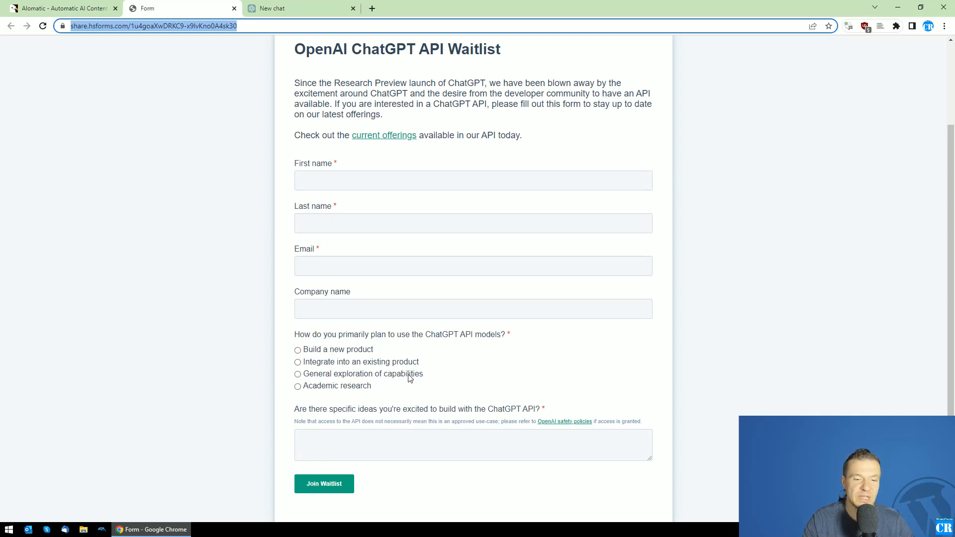
mouse_move(472, 437)
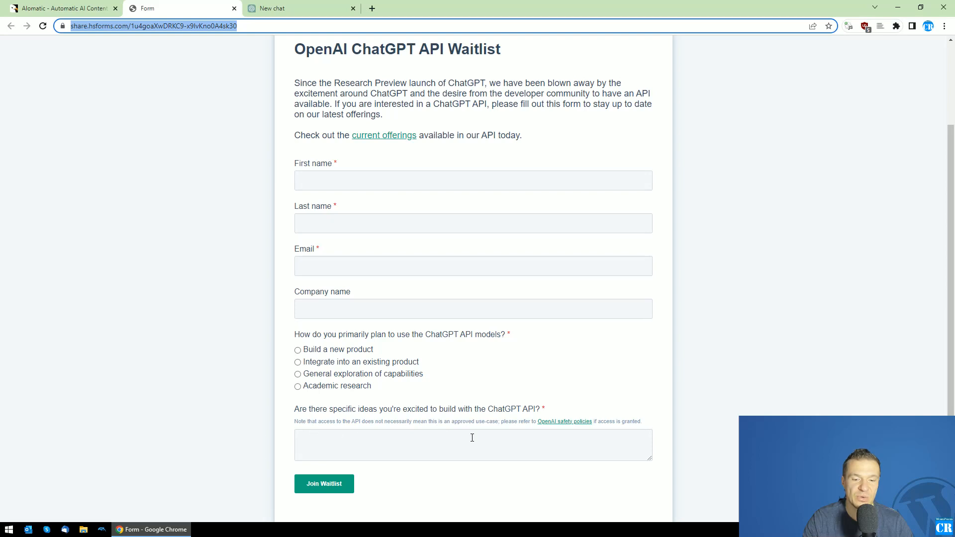
mouse_move(320, 470)
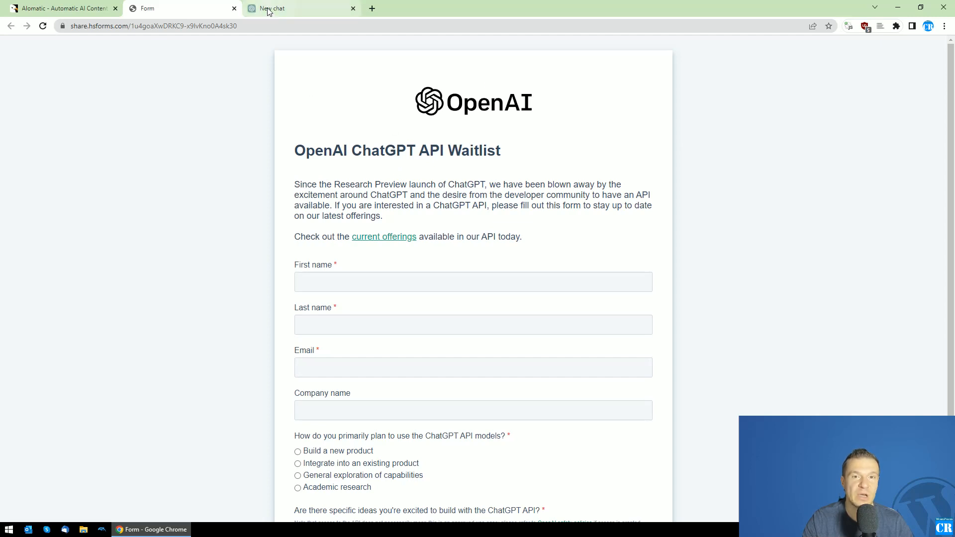
Briefly view the 'New chat' ChatGPT tab, then the Aiomatic CodeCanyon product tab.
left_click(299, 8)
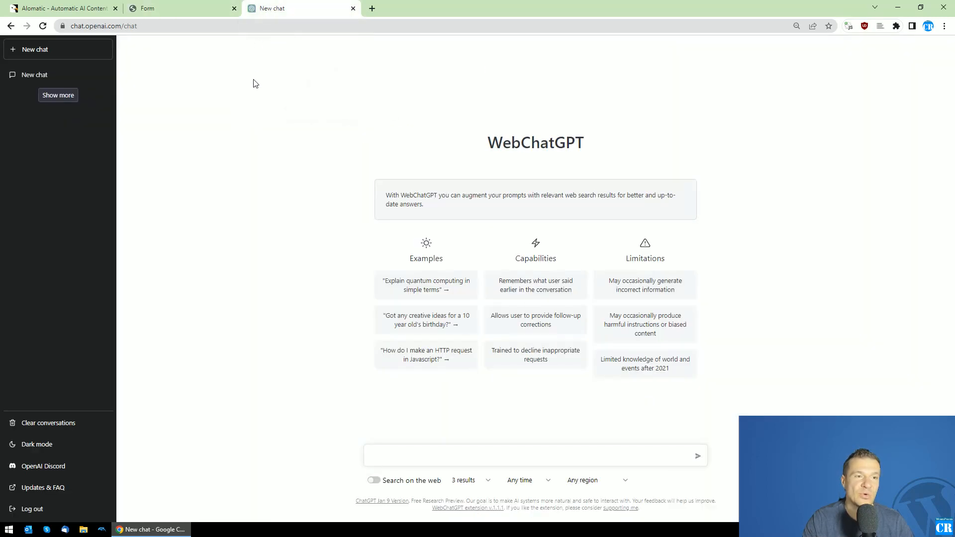
left_click(61, 8)
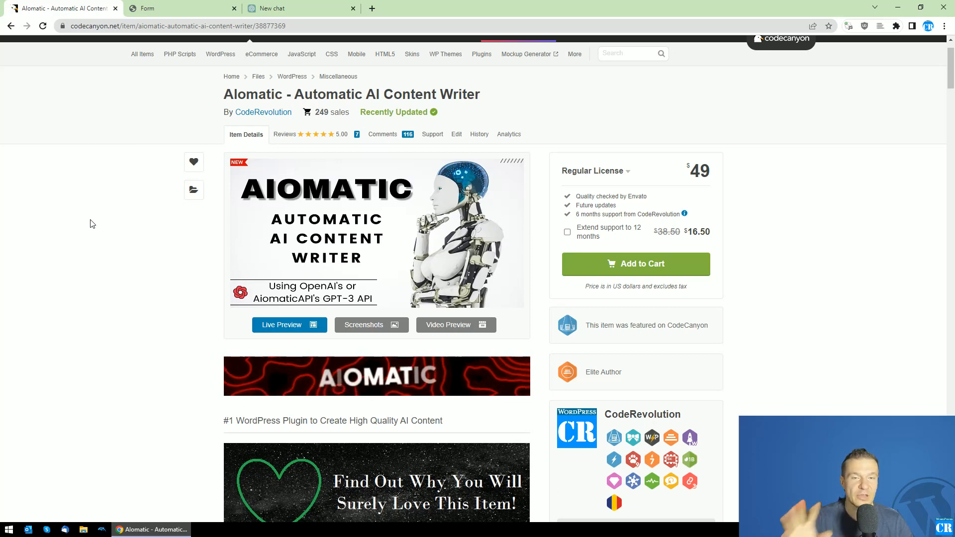
left_click(177, 8)
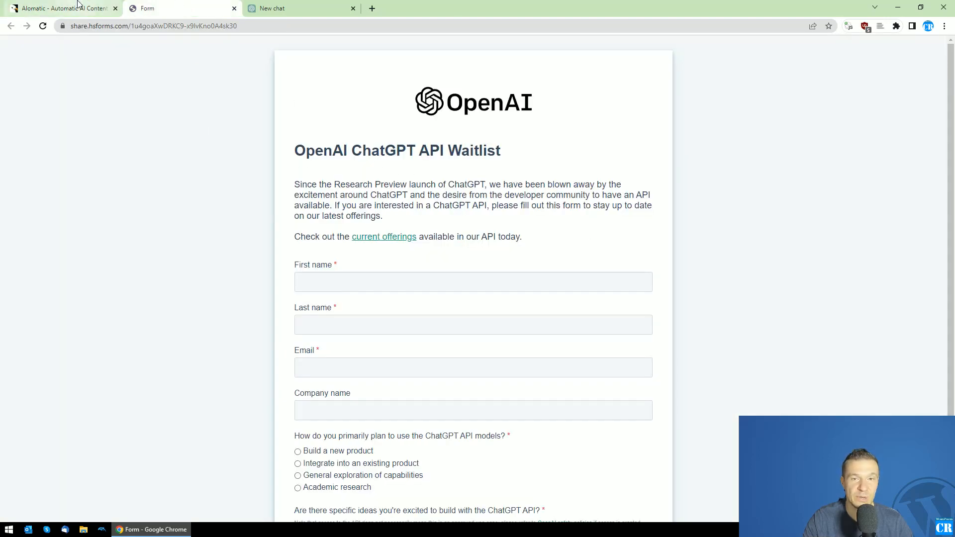
left_click(61, 8)
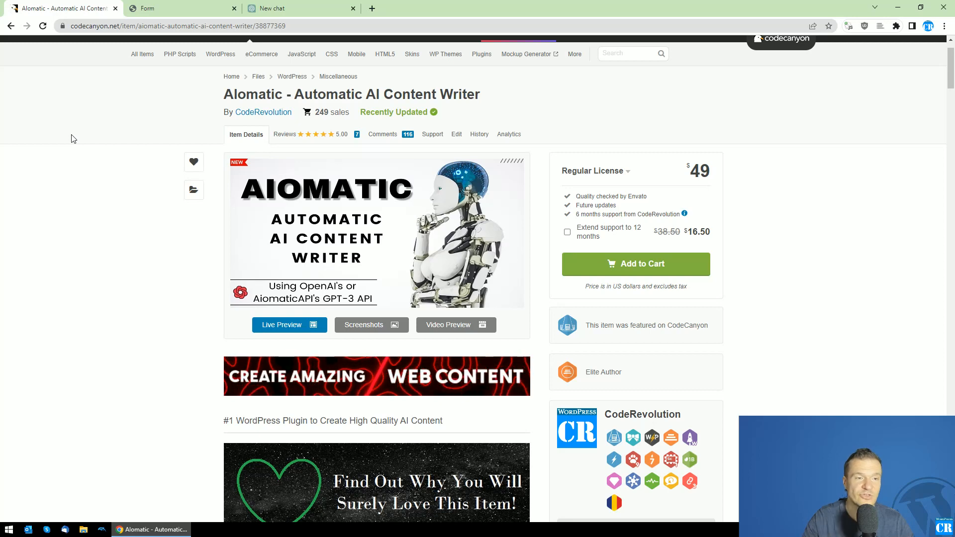
left_click(274, 8)
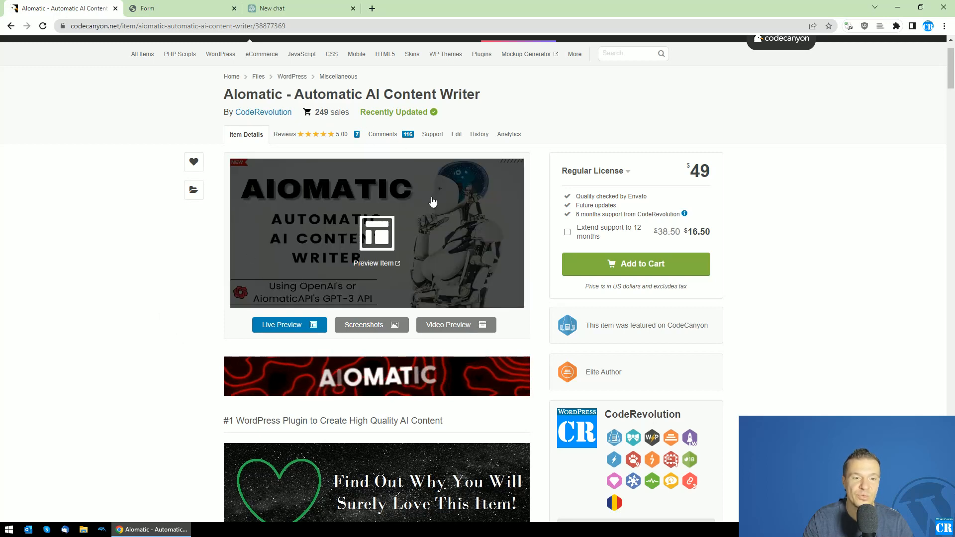
left_click(176, 8)
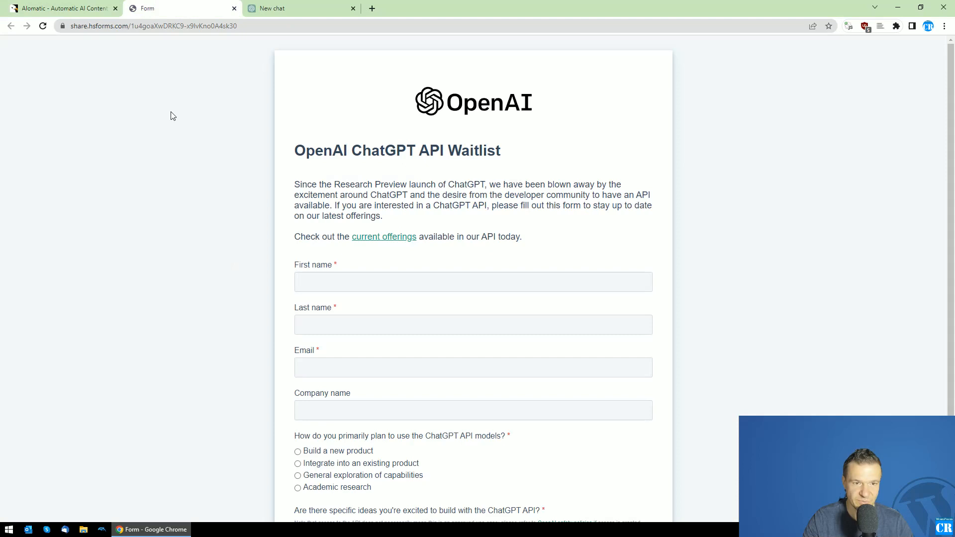
mouse_move(162, 129)
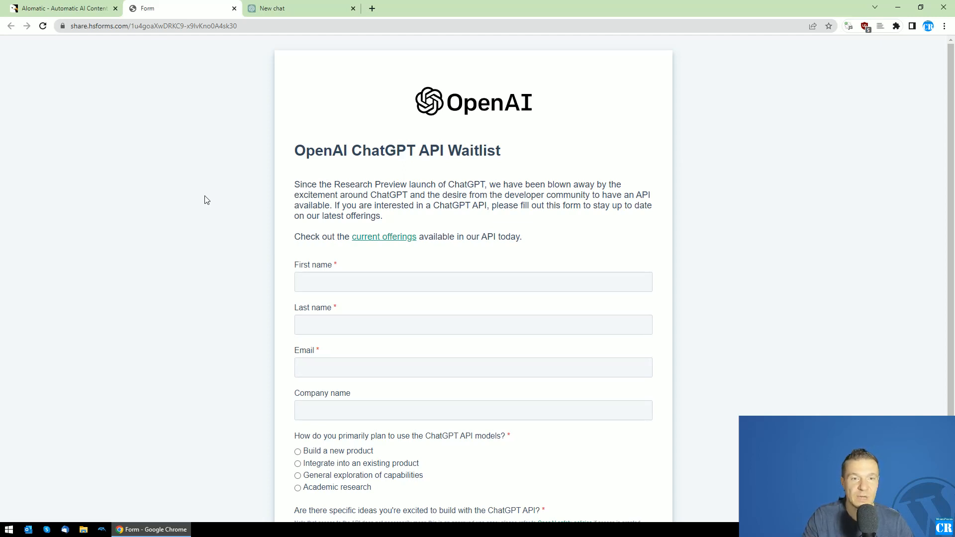
left_click(60, 8)
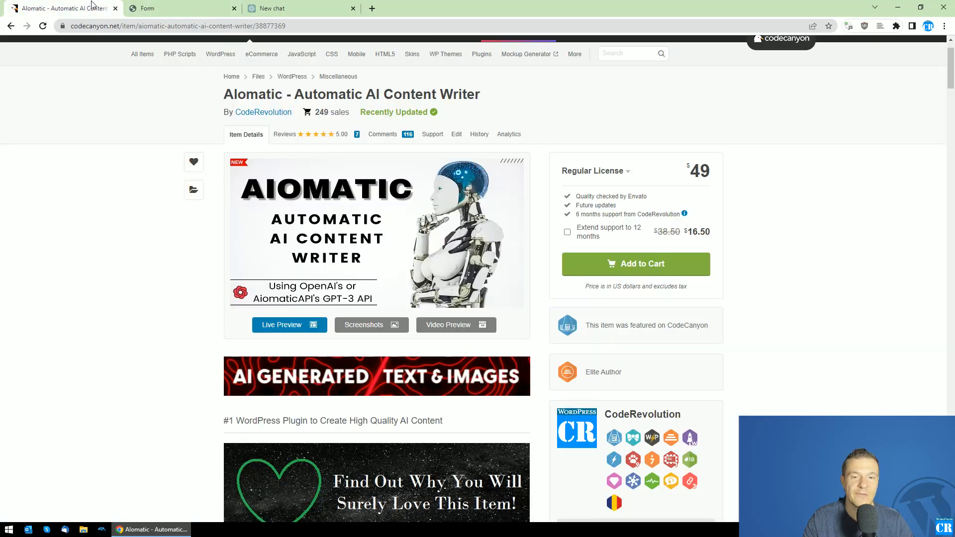